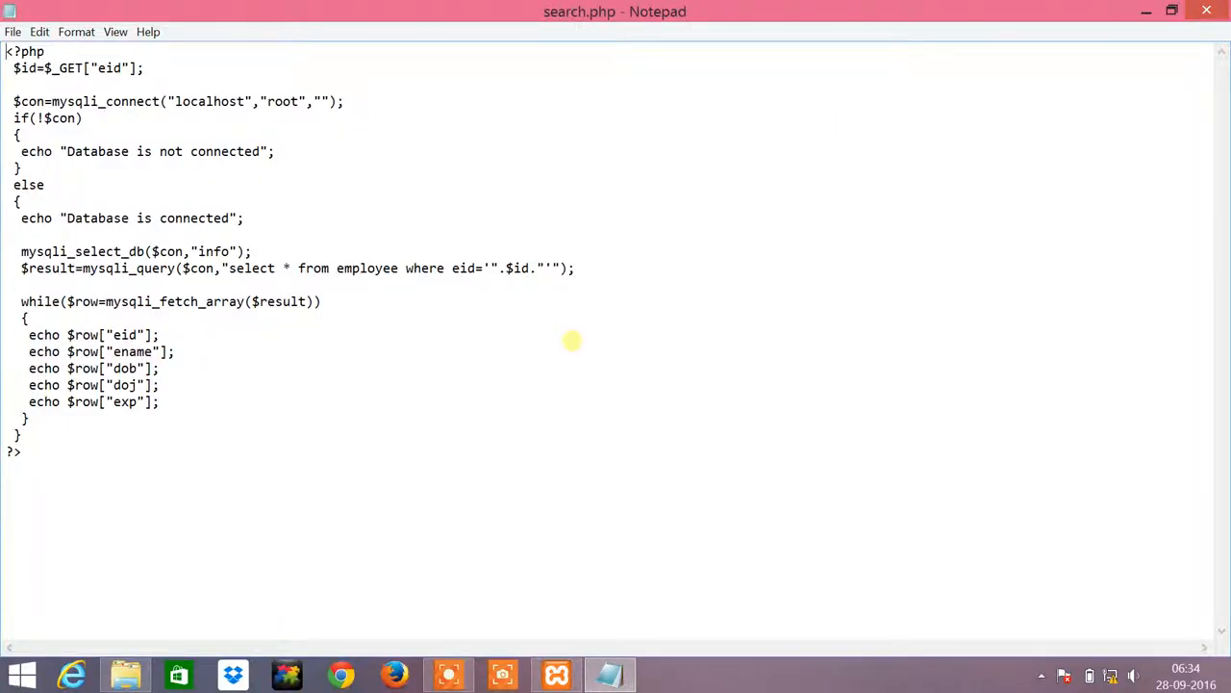
pyautogui.moveTo(438, 277)
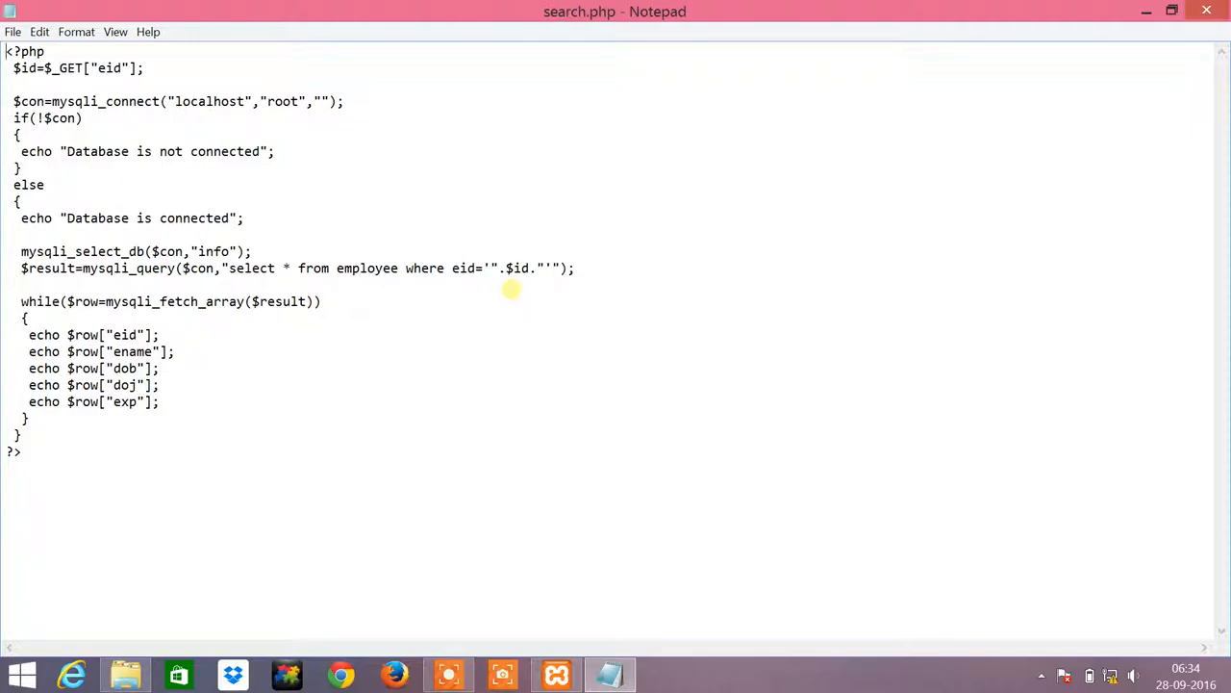
# Navigate through the local project folders to reach the employee page files.
pyautogui.doubleClick(47, 267)
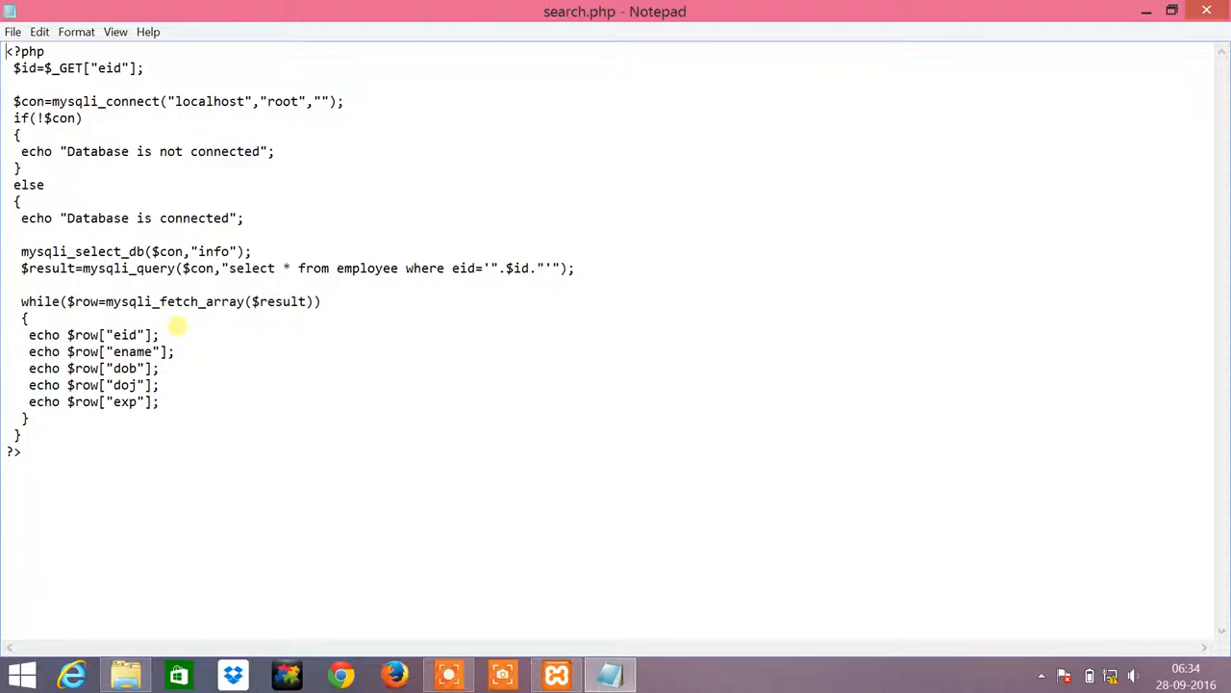
pyautogui.moveTo(212, 289)
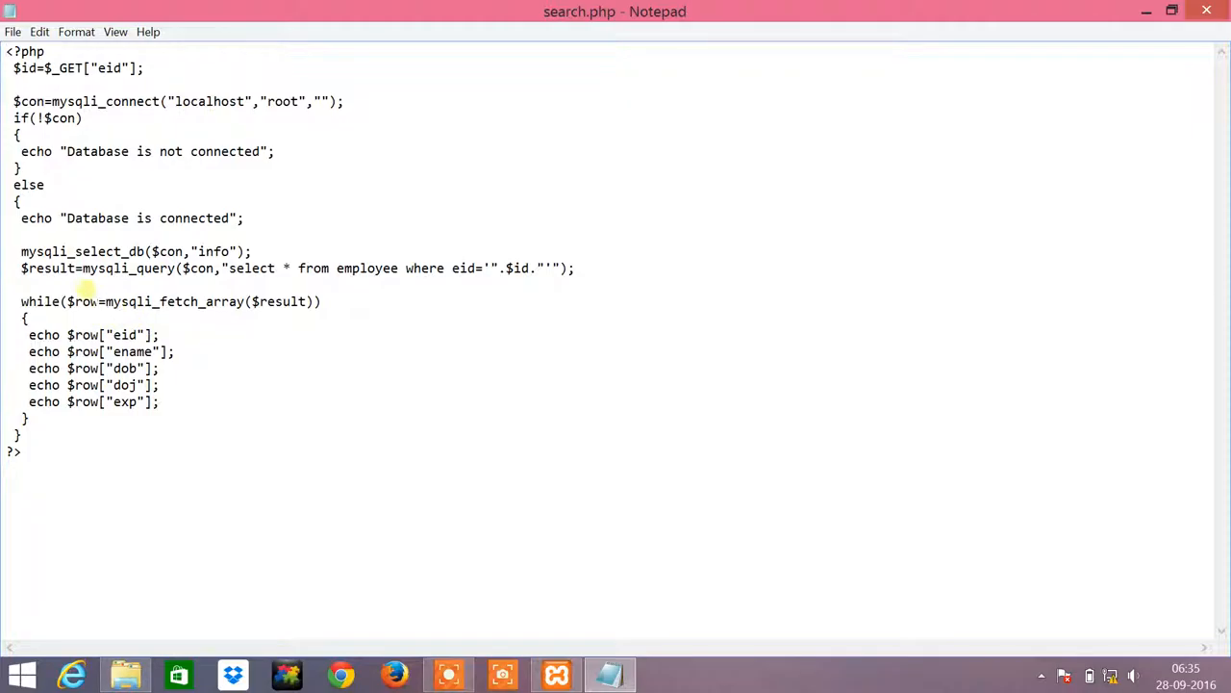
pyautogui.doubleClick(85, 300)
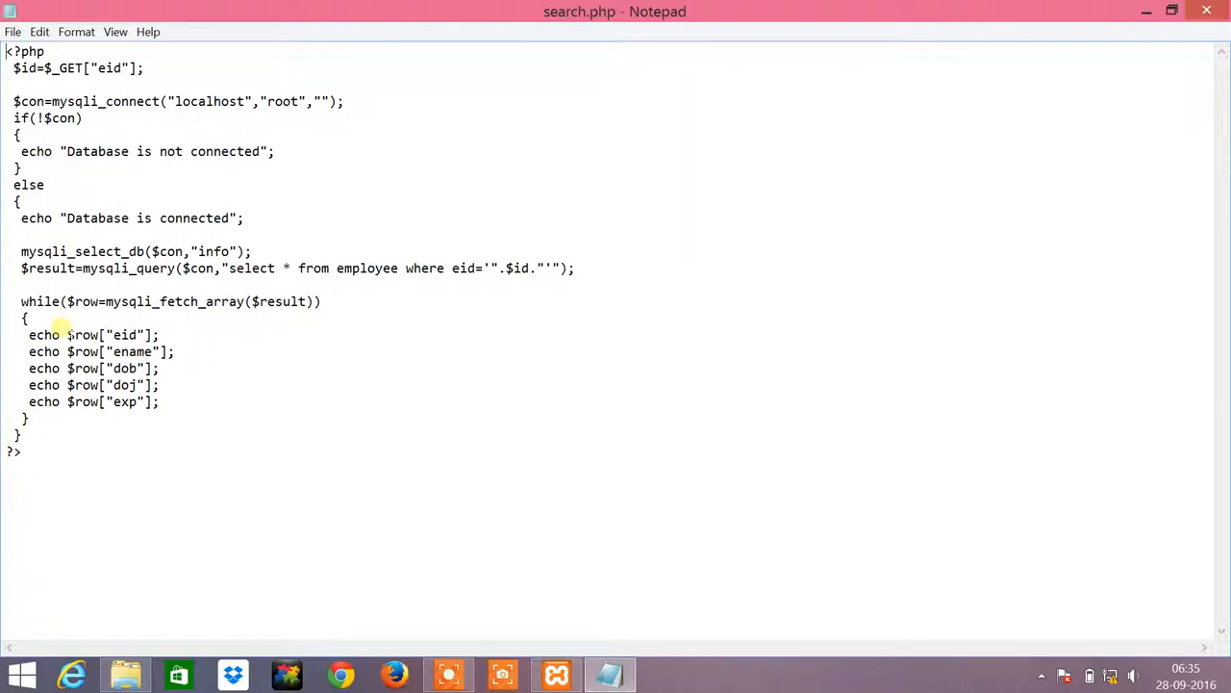
pyautogui.moveTo(29, 368)
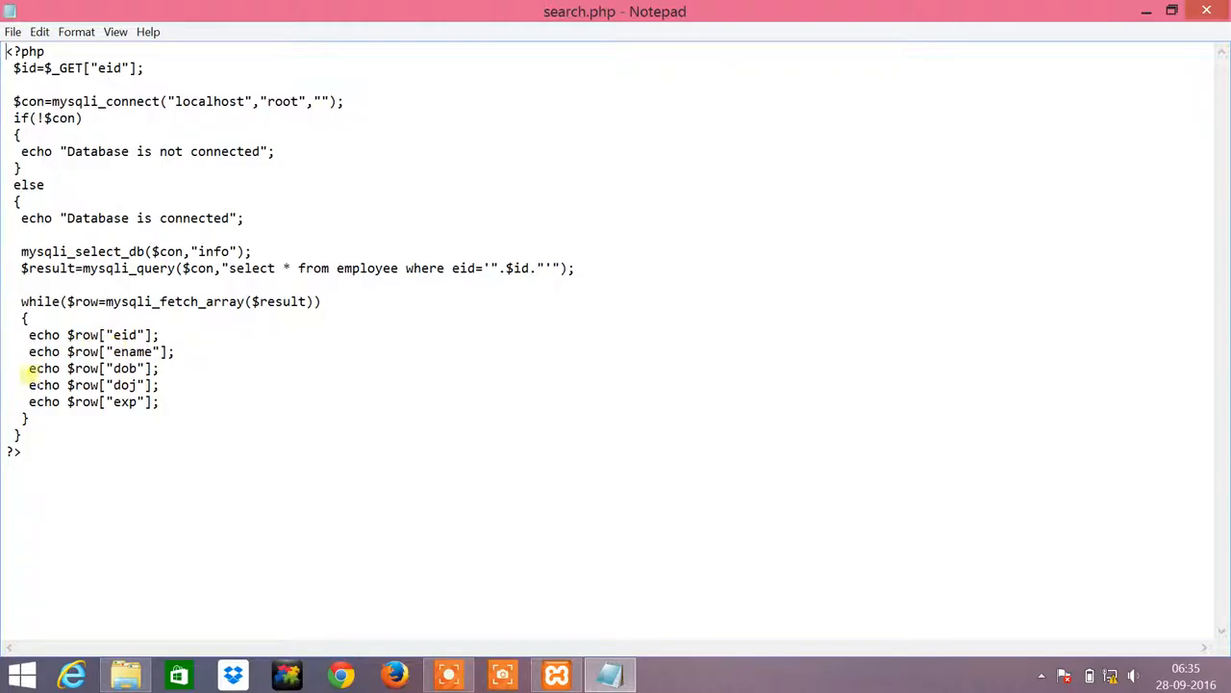
pyautogui.doubleClick(123, 367)
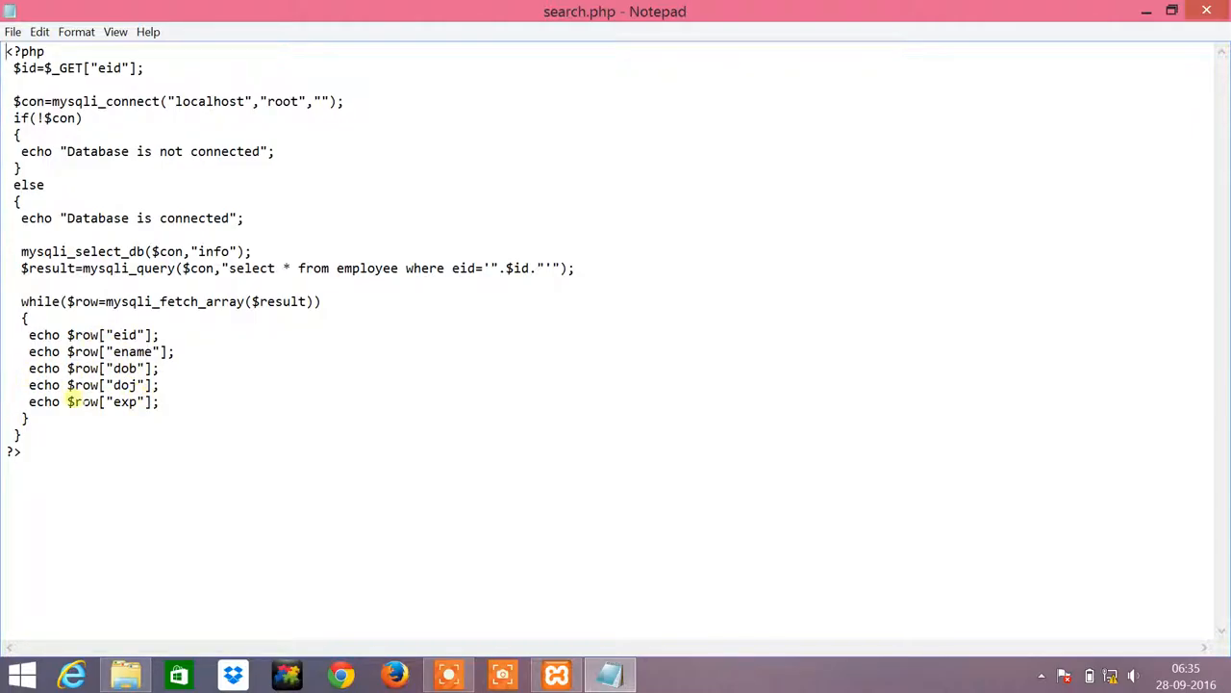
pyautogui.doubleClick(123, 402)
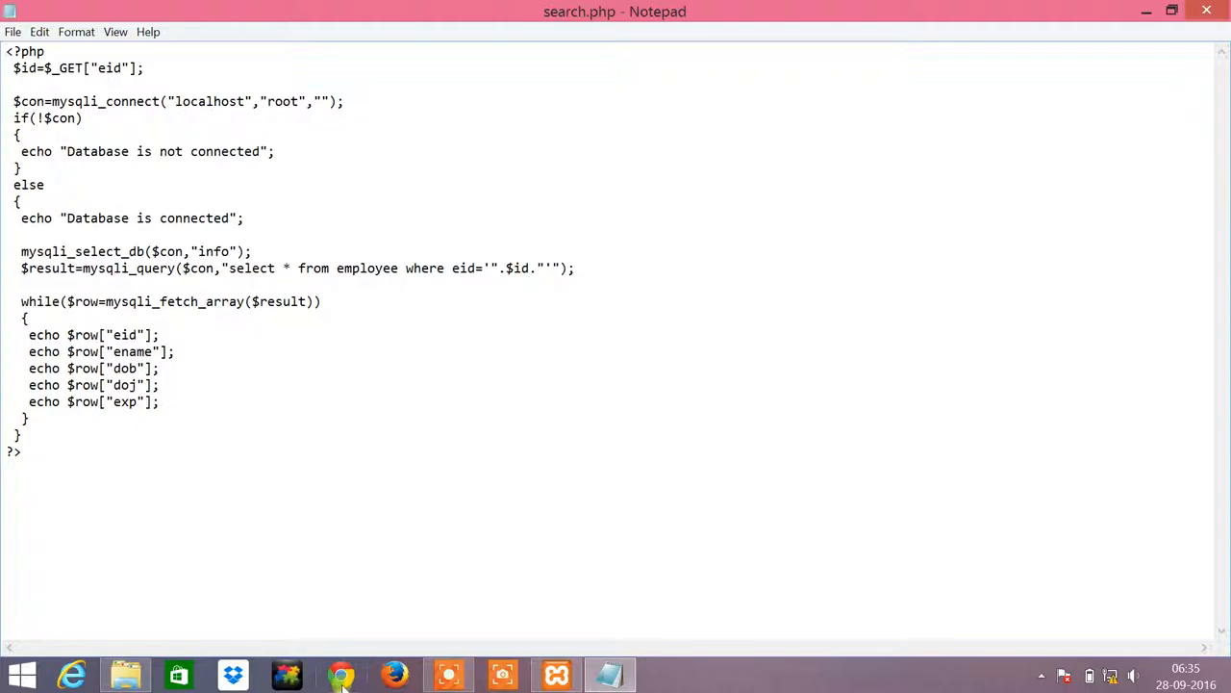
# Load localhost:5555/employee/retrieve.html in Chrome, showing the ID search form.
pyautogui.click(341, 673)
pyautogui.write('http://localhost:5555/')
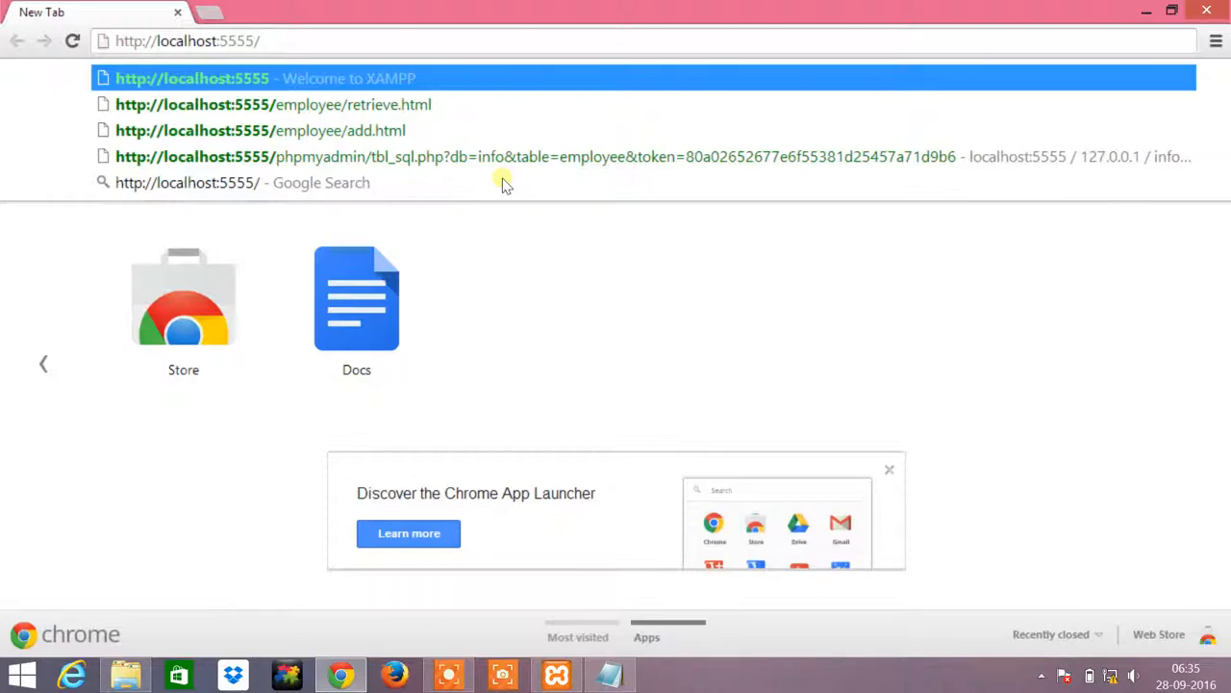
pyautogui.write('employee/retrieve.html')
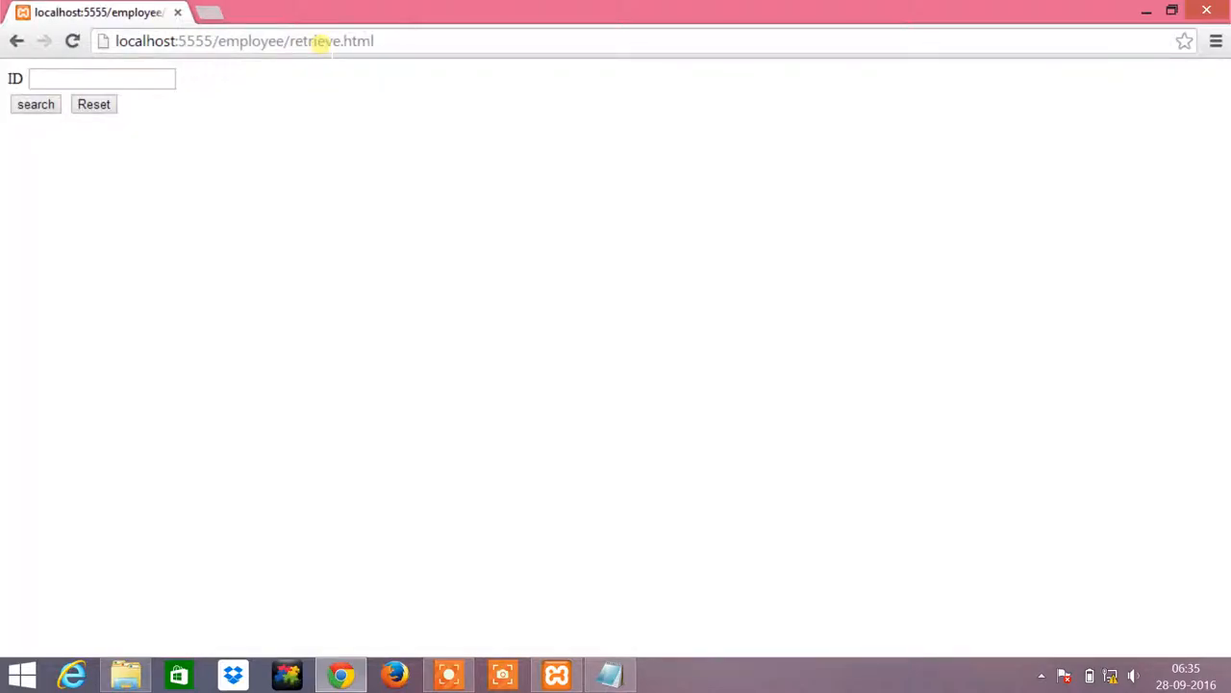
# Enter employee id 21 in the retrieve form's ID field.
pyautogui.click(100, 79)
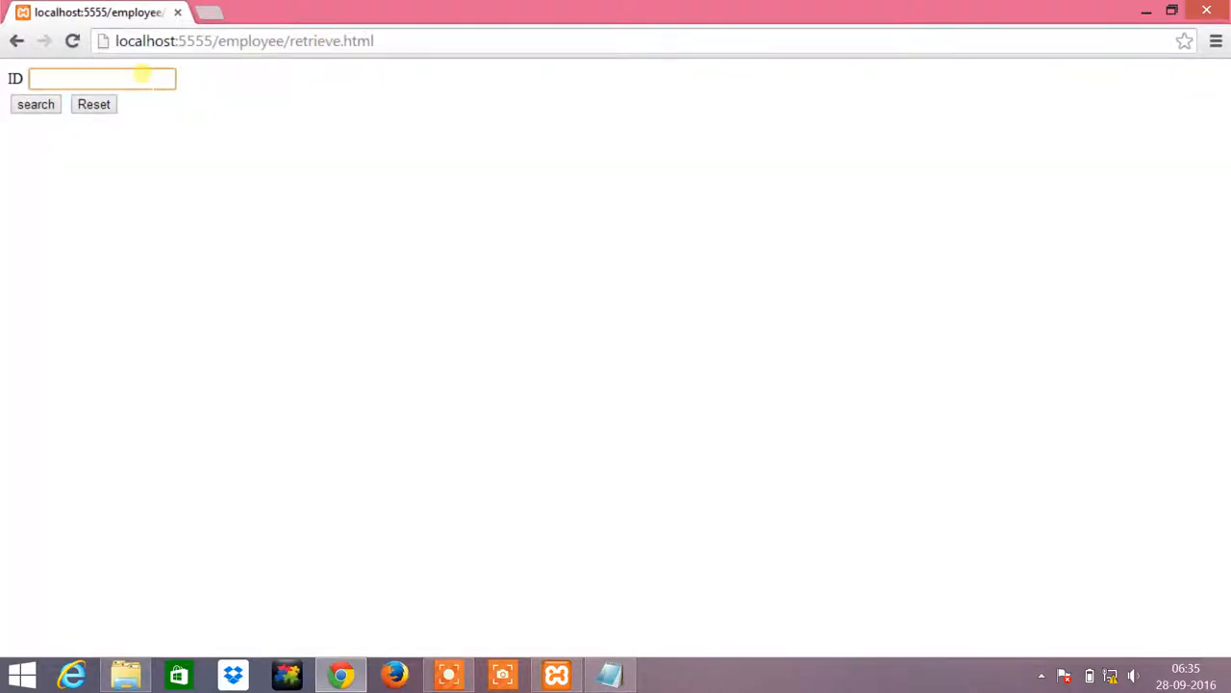
pyautogui.write('21')
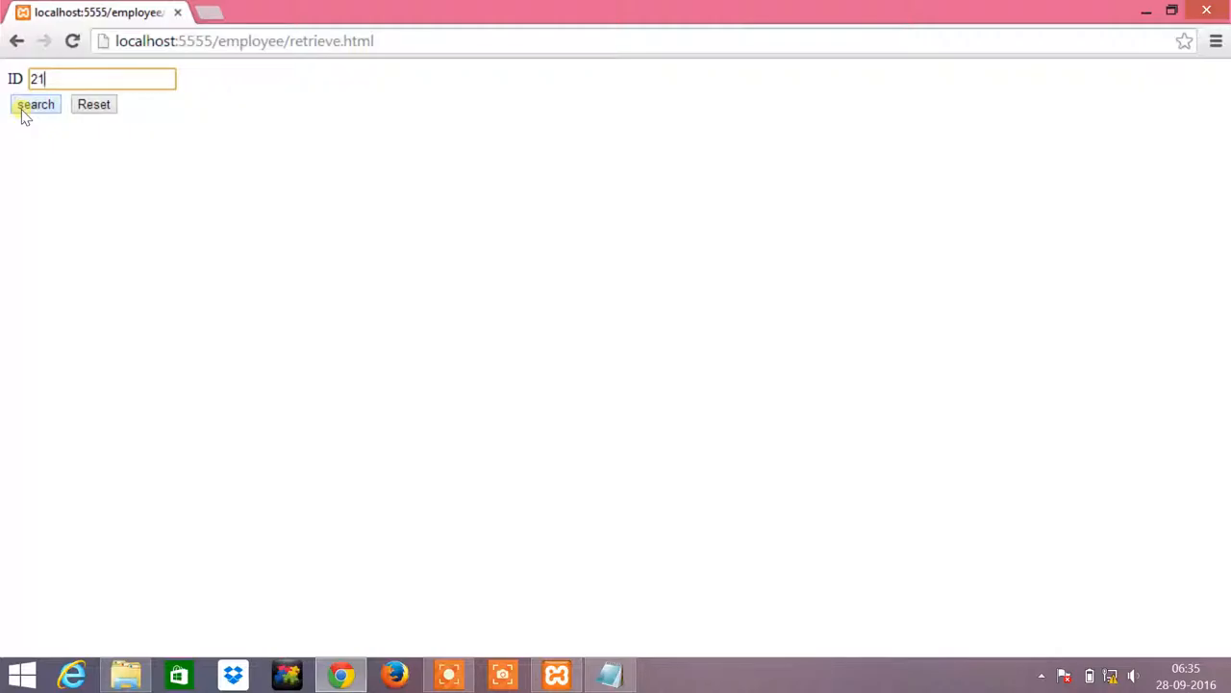
# Submit the search so search.php?eid=21 shows employee 21's record after the connection message.
pyautogui.click(35, 104)
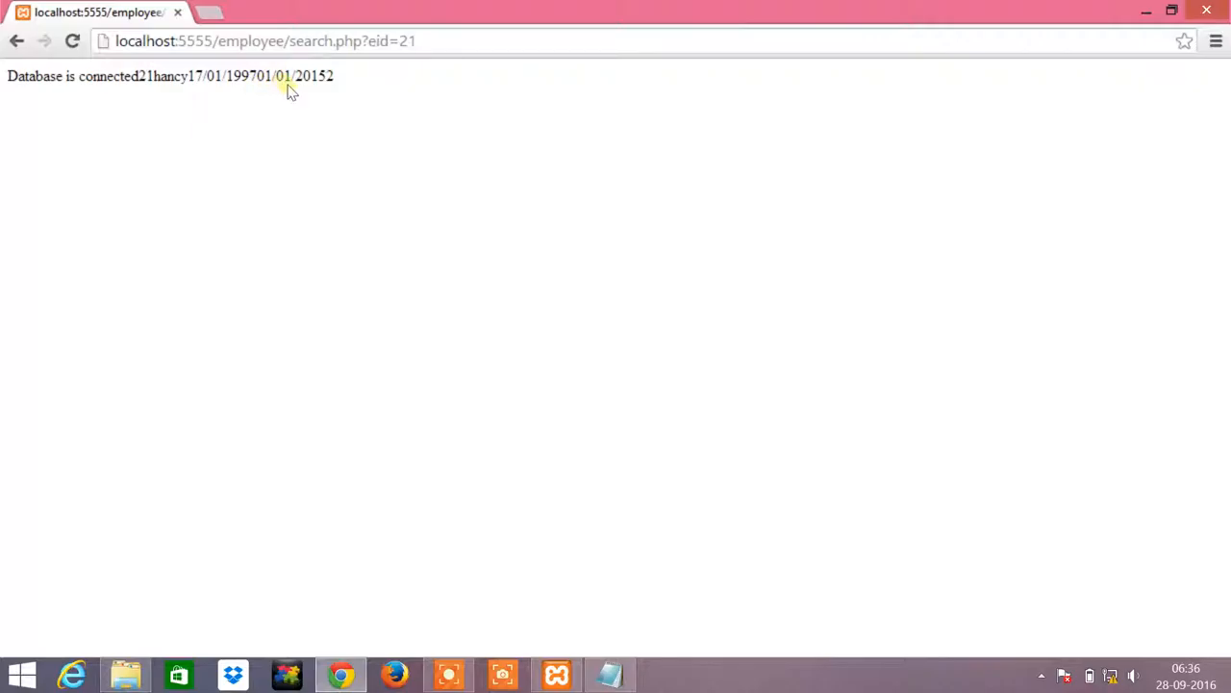
pyautogui.doubleClick(285, 76)
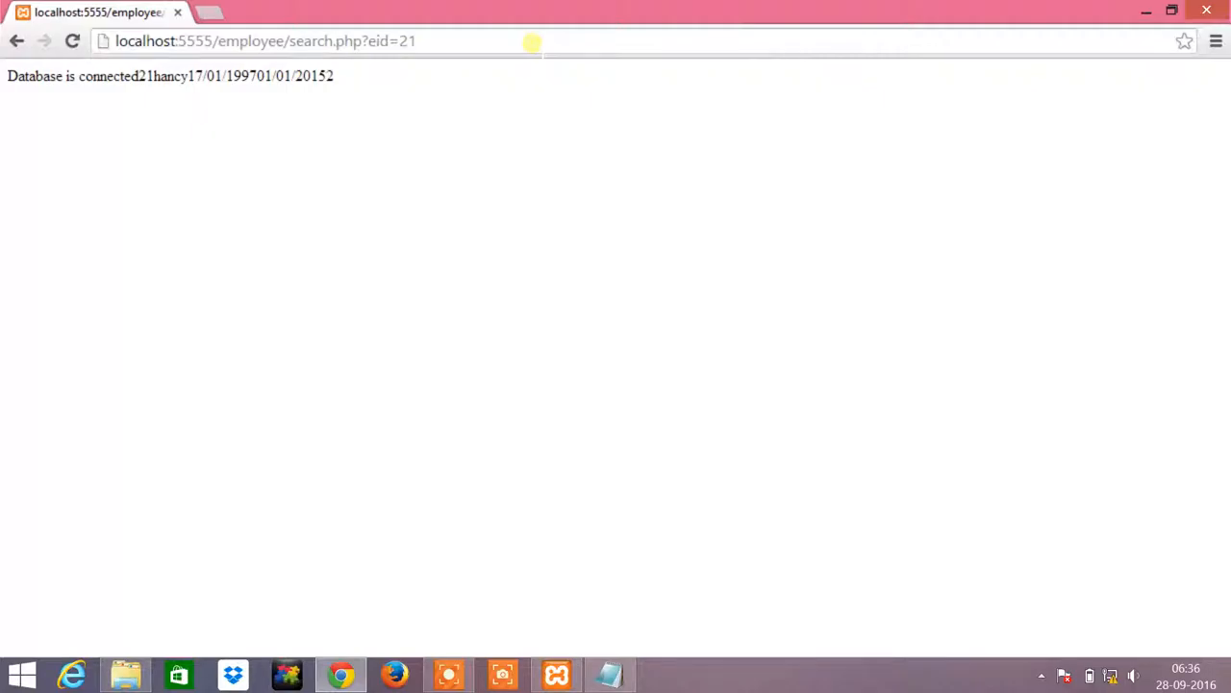
pyautogui.moveTo(873, 22)
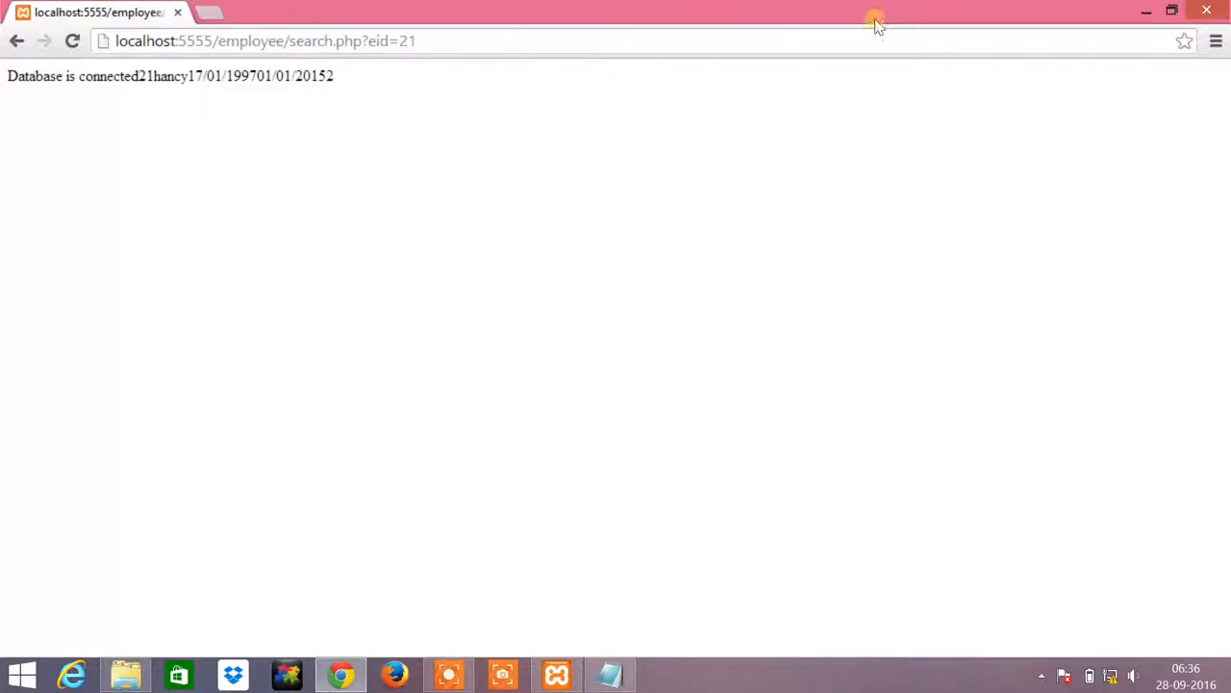